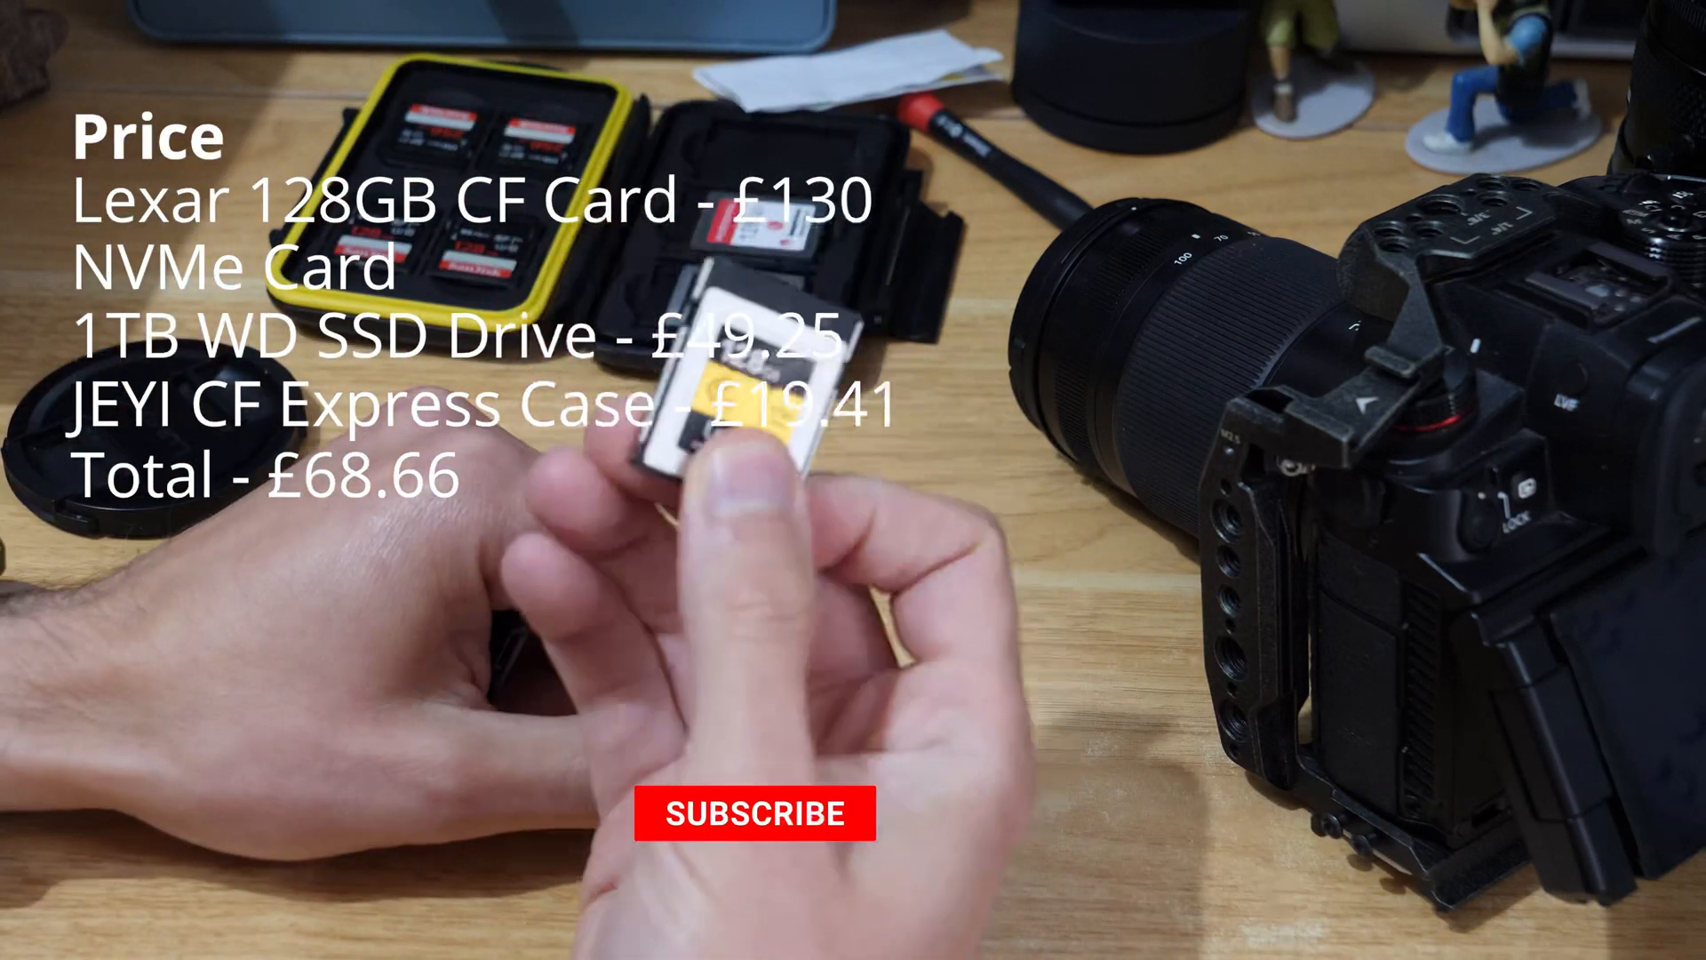
click(753, 812)
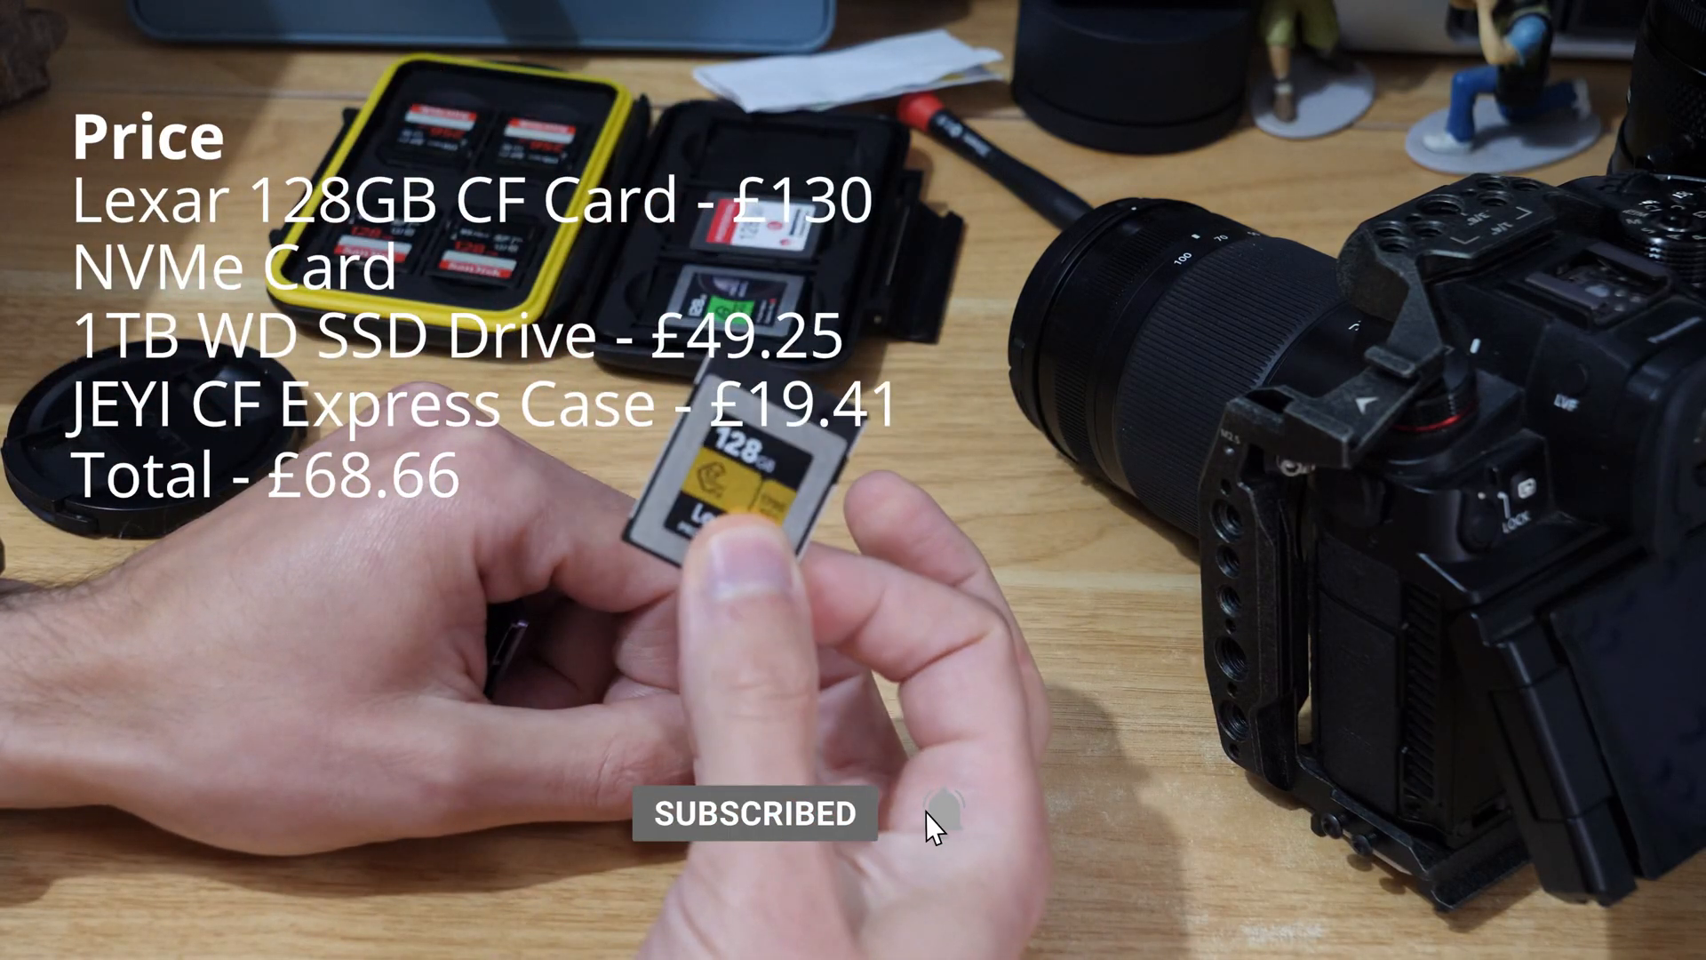